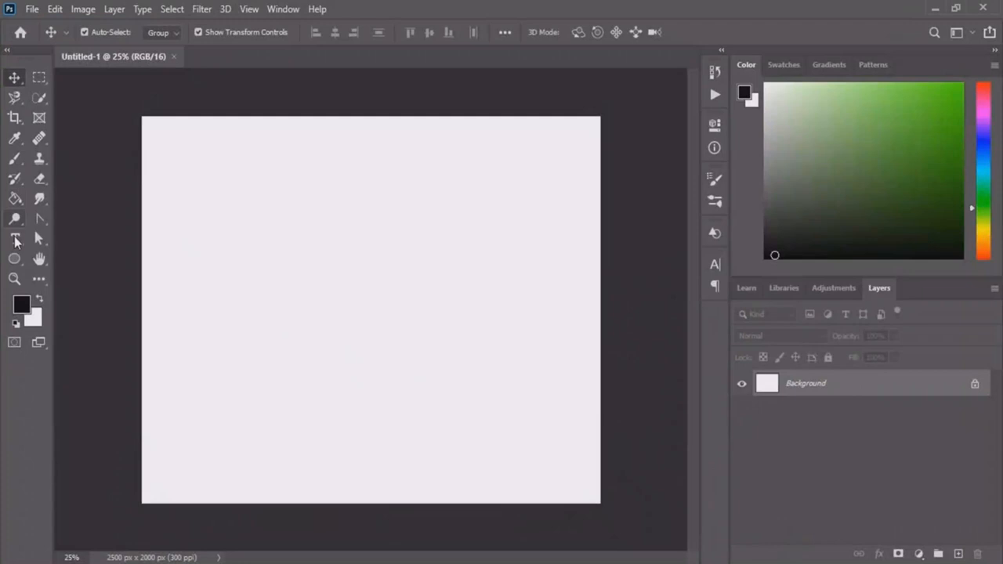
Step: Set the word 'Pro' in large bold black sans-serif letters across the canvas
{"action": "type", "text": "Pro"}
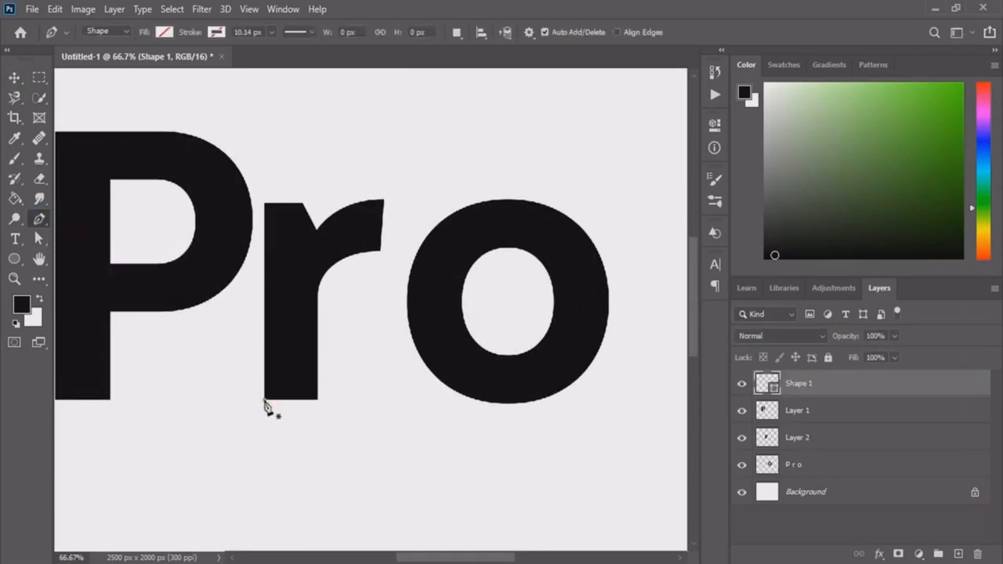
Step: Draw a black leaf shape with the Pen tool rising from the stem of the r
{"action": "left_click_drag", "start_coordinate": [265, 400], "coordinate": [467, 204]}
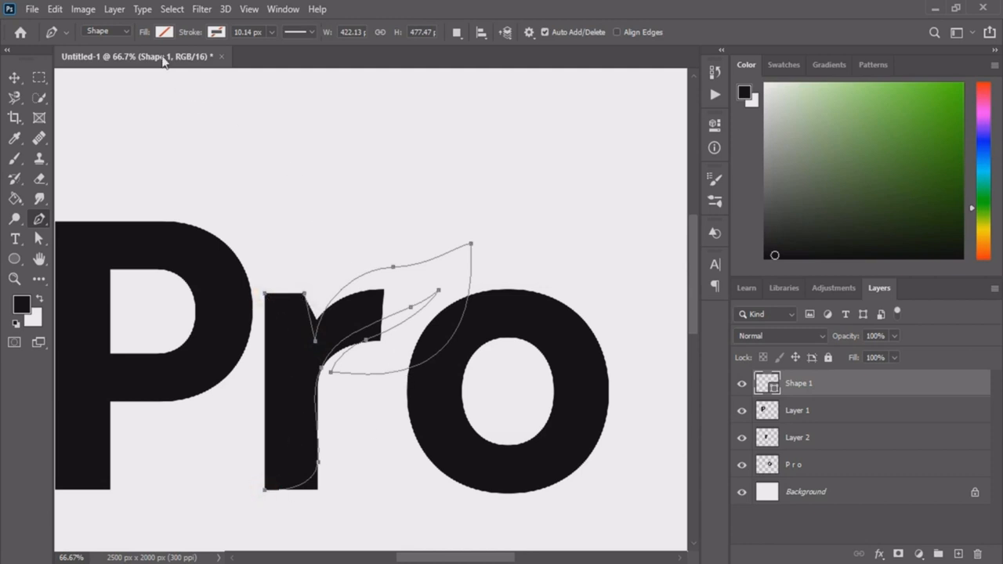
{"action": "left_click", "coordinate": [163, 31]}
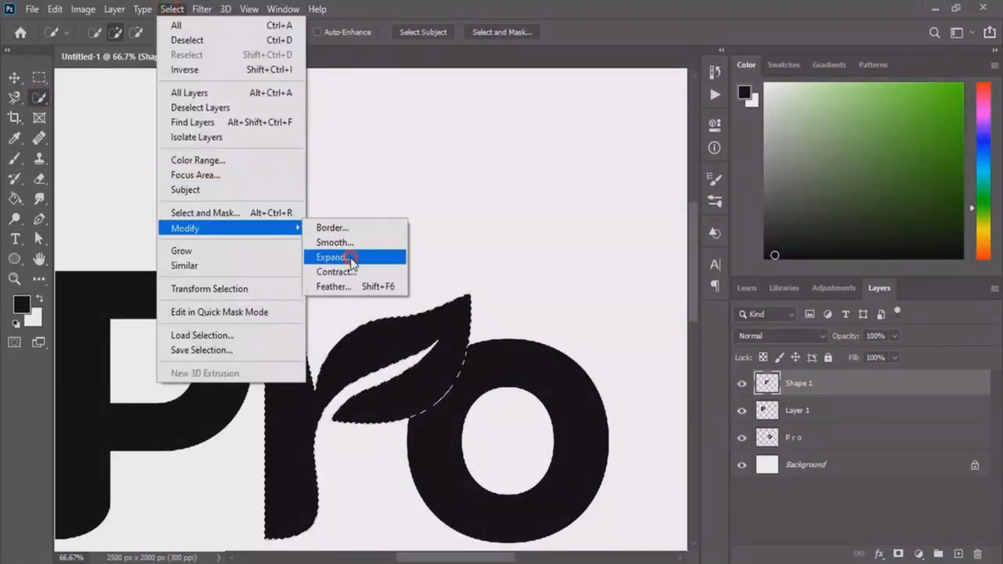
Step: Expand the leaf selection slightly so a thin gap separates it from the r
{"action": "left_click", "coordinate": [332, 257]}
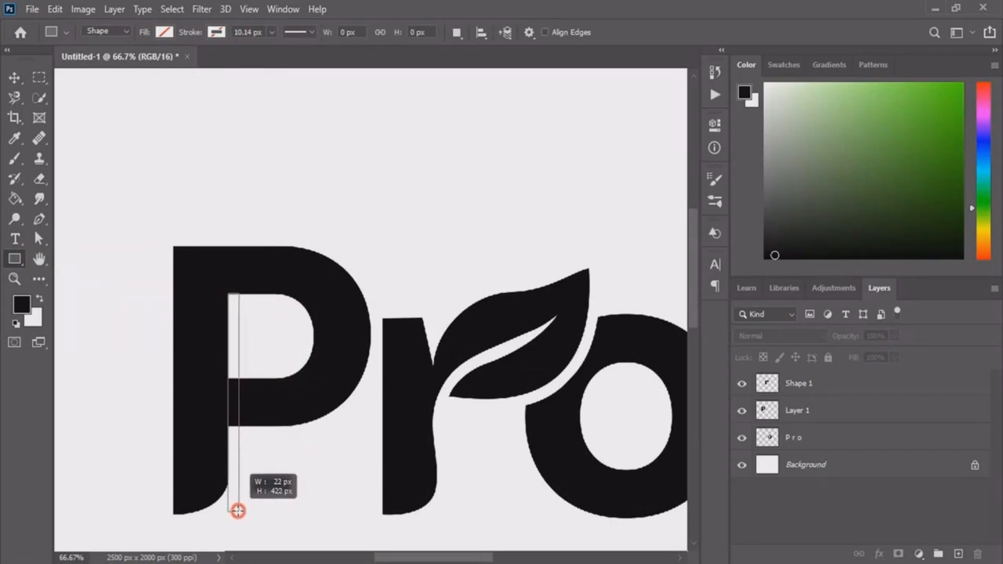
Step: Add a thin tall green rectangle running down the stem of the P
{"action": "left_click_drag", "start_coordinate": [231, 296], "coordinate": [238, 511]}
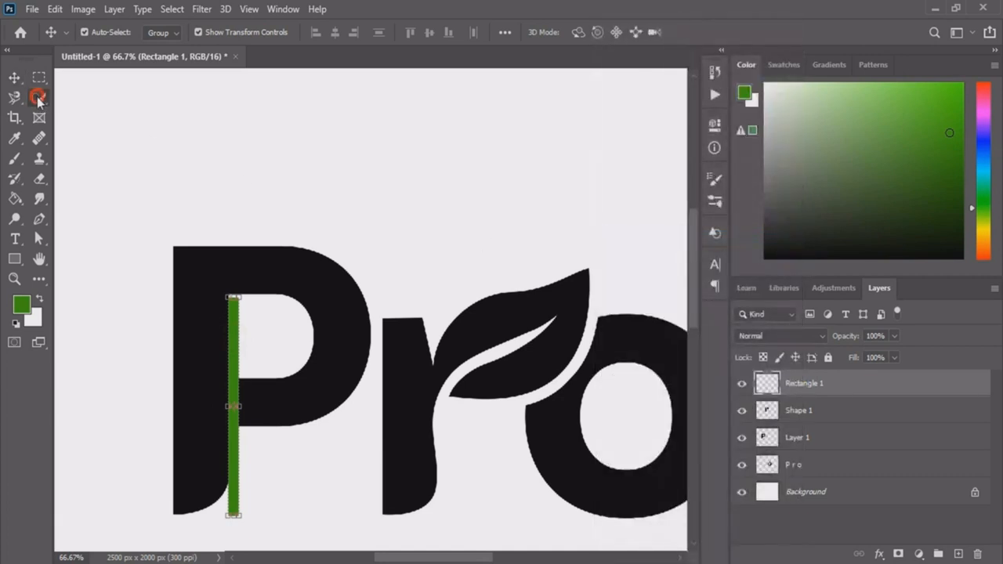
{"action": "left_click", "coordinate": [14, 75]}
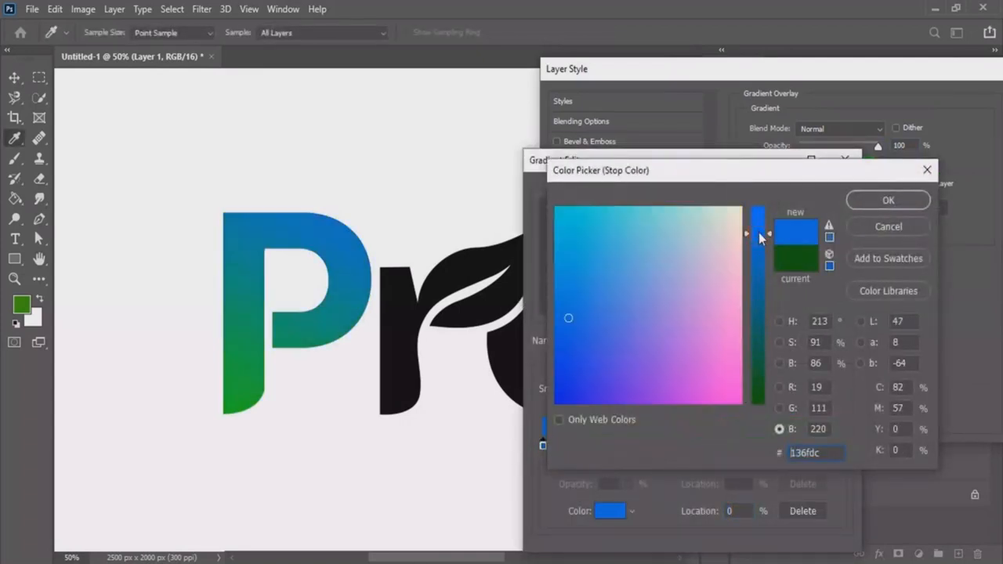
Step: Apply a Gradient Overlay to the Pro letters with both stops set to blues
{"action": "left_click", "coordinate": [887, 200]}
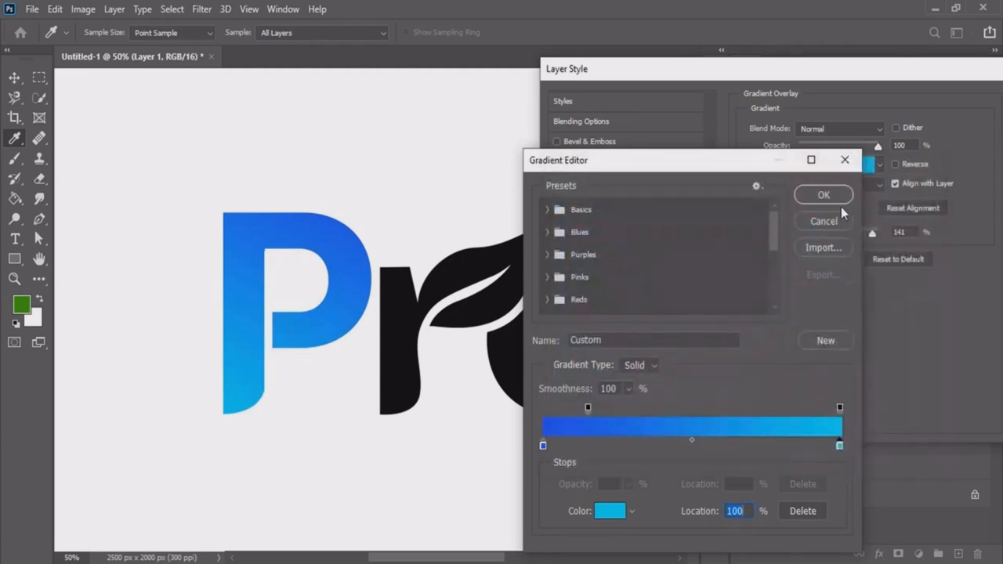
{"action": "left_click", "coordinate": [824, 194]}
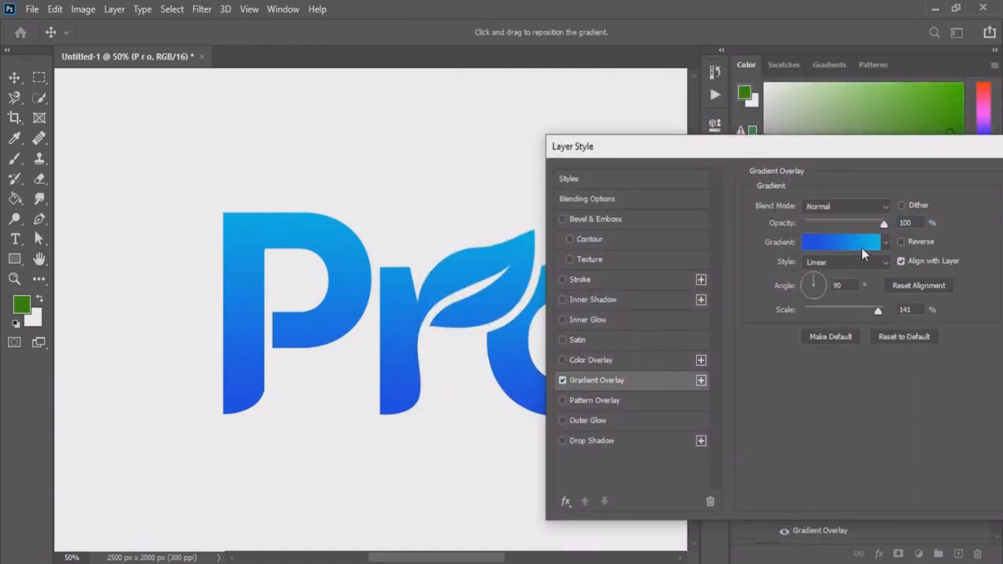
Step: Change the gradient's end stop to pink so the letters blend from blue into pink
{"action": "left_click", "coordinate": [840, 241]}
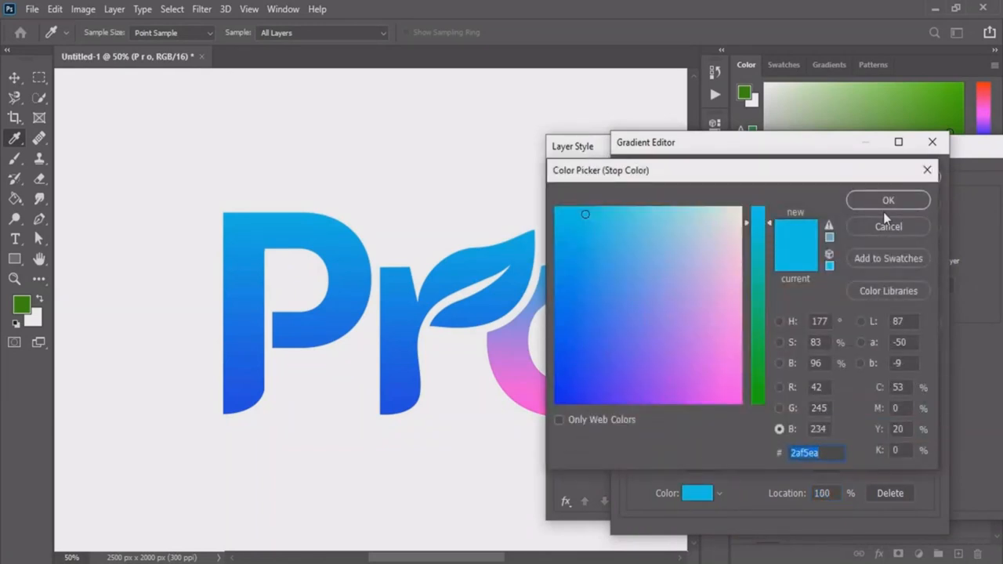
{"action": "left_click", "coordinate": [887, 200]}
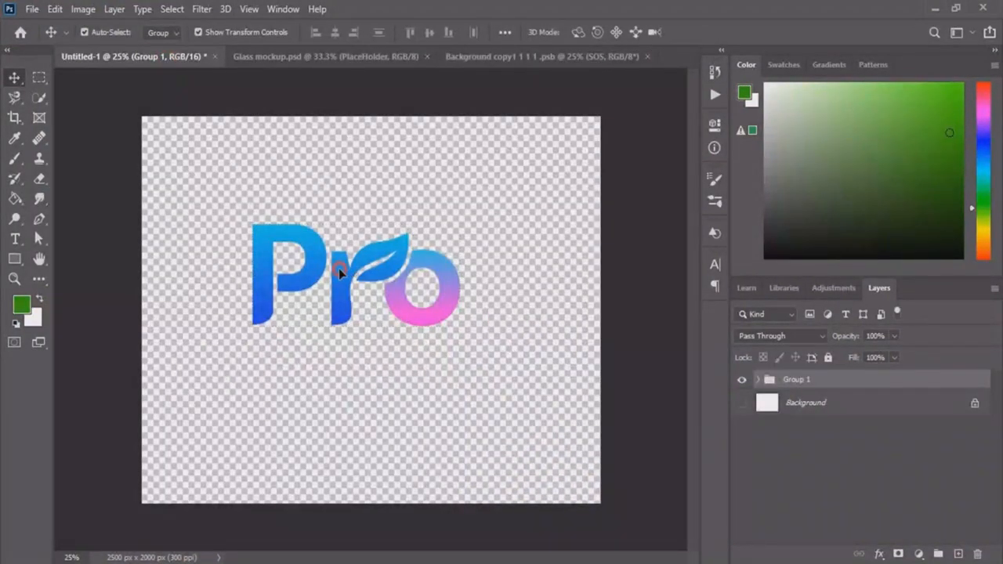